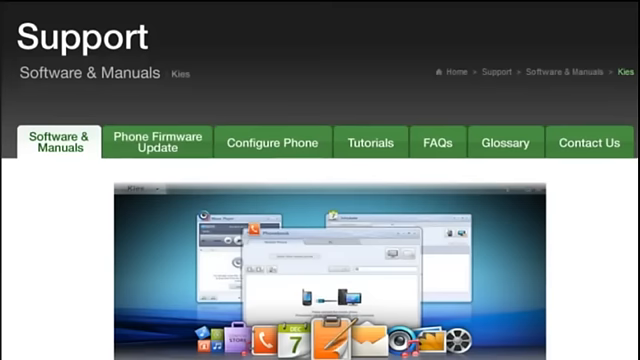
Step: Scroll the Samsung Kies page down to its System Requirements table listing Windows 7
scroll(down, 3)
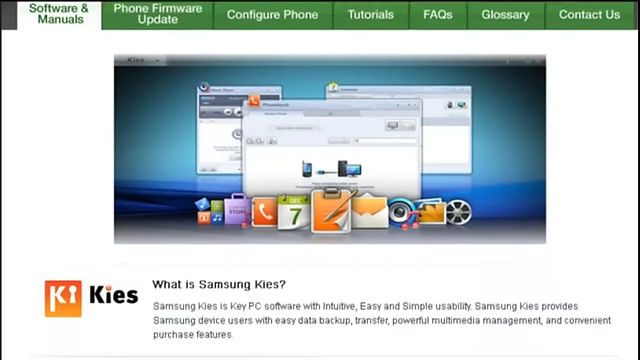
scroll(down, 3)
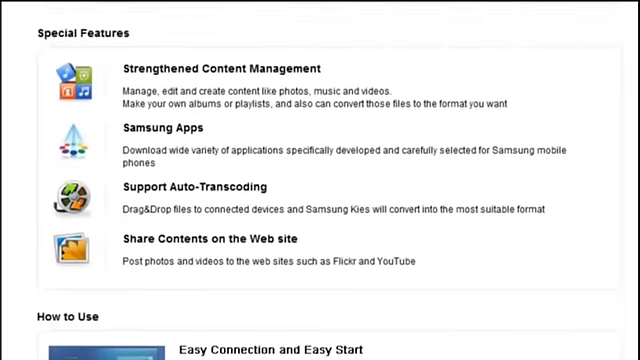
scroll(down, 3)
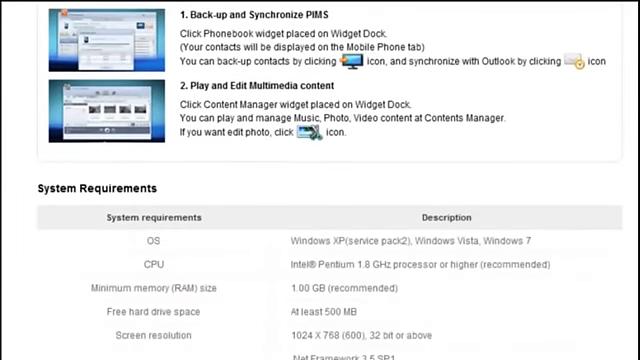
scroll(down, 3)
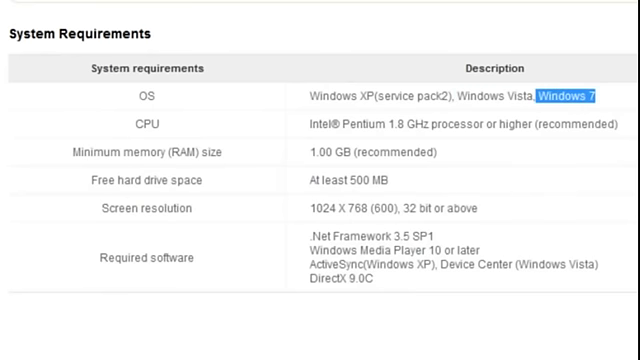
mouse_move(344, 152)
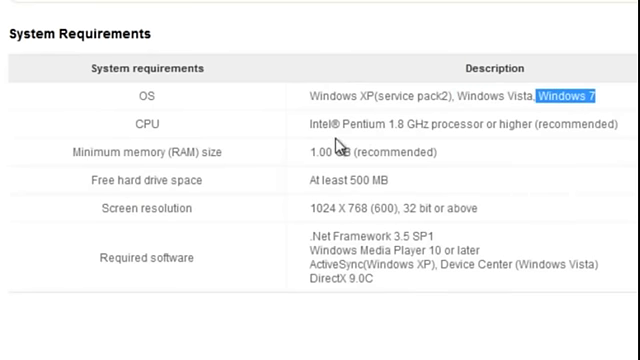
mouse_move(564, 126)
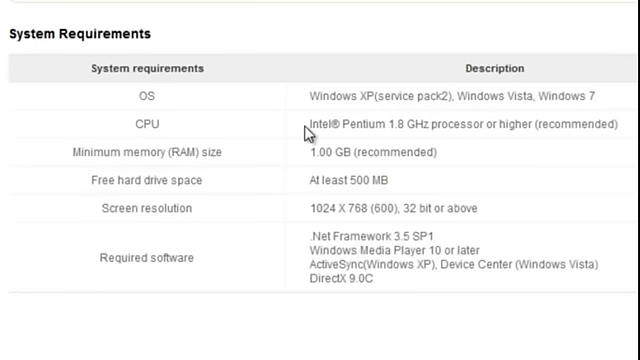
Step: Highlight the recommended 1.00 GB minimum memory requirement in the Kies table
drag(304, 124, 580, 124)
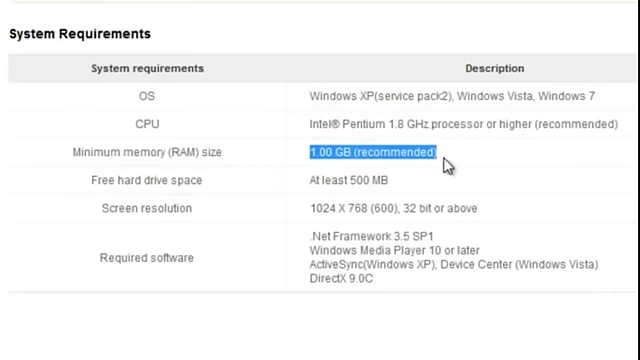
mouse_move(304, 186)
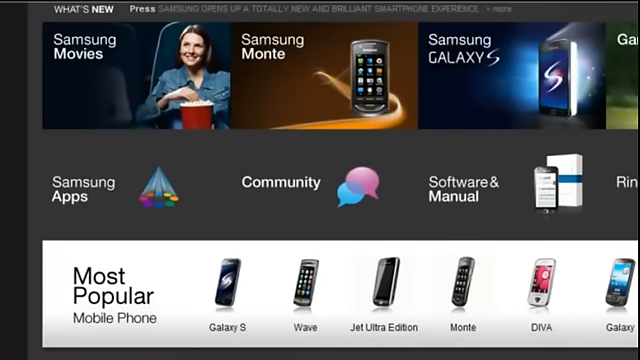
mouse_move(312, 292)
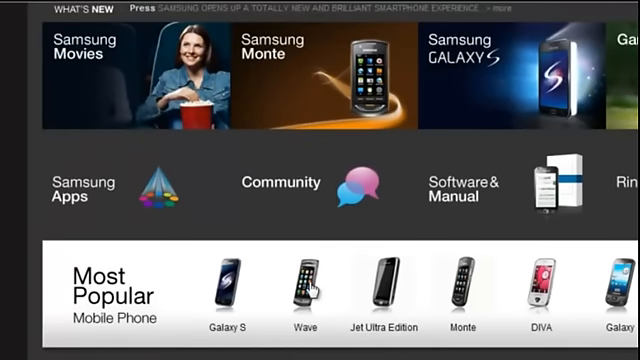
Step: Go to the Samsung Wave GT-S8500 product page from the Most Popular row
click(304, 288)
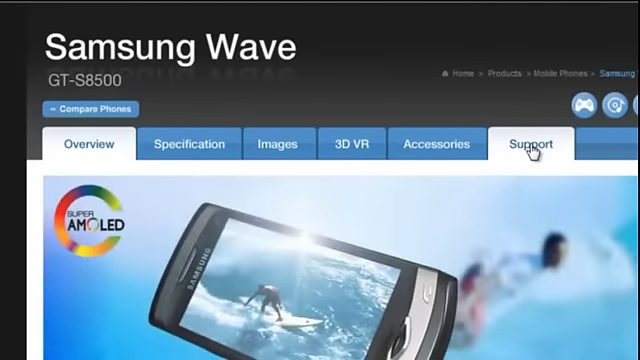
Step: Show the Wave's Support section listing the Function Guide and GT-S8500 User Manual
click(528, 144)
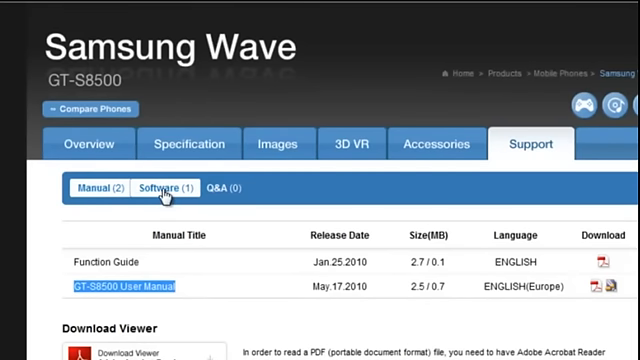
Step: Show the Wave's Software listing with Samsung Kies PC Sync 1.5.1, released Aug 24, 2010
click(164, 188)
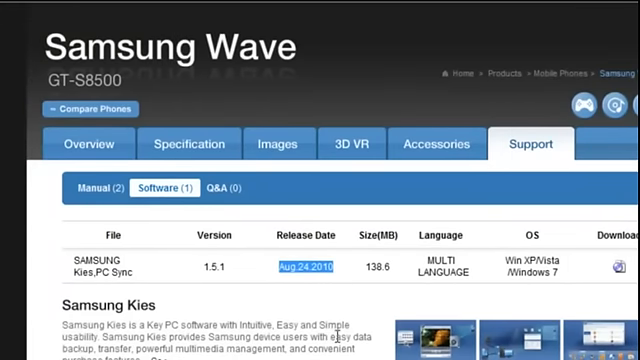
mouse_move(344, 188)
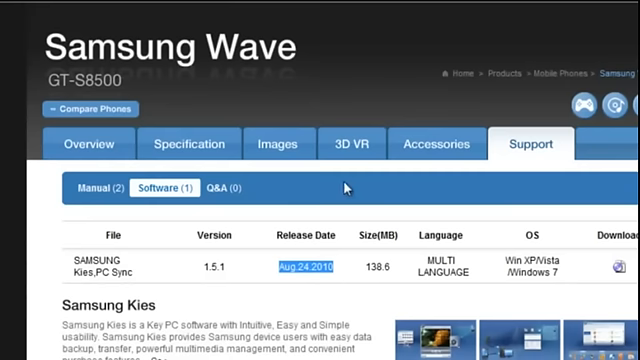